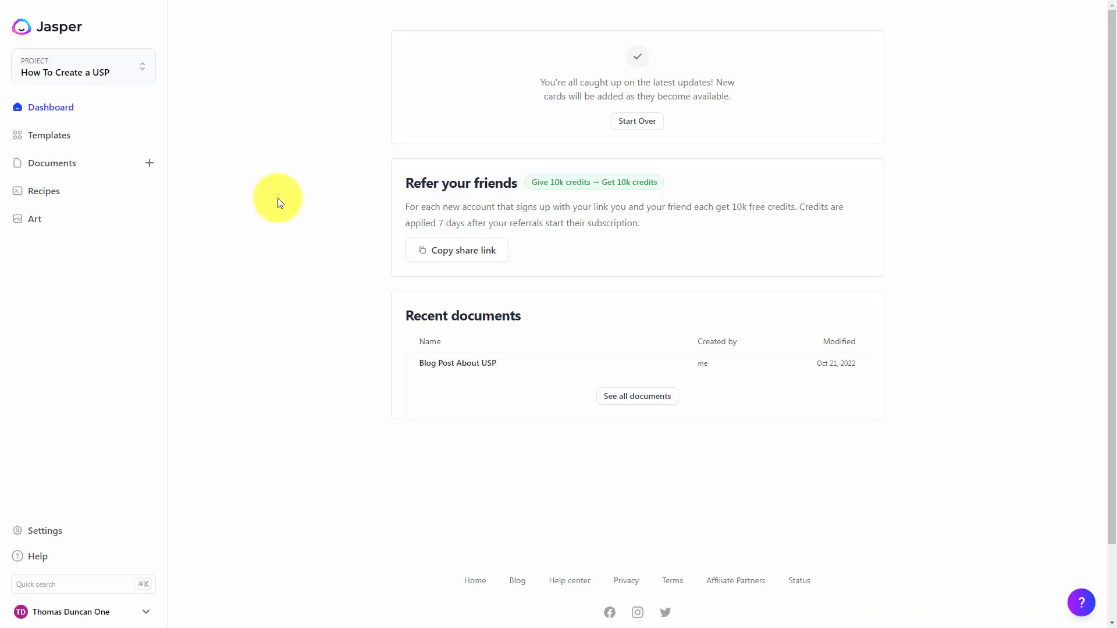
{"action": "mouse_move", "coordinate": [96, 218]}
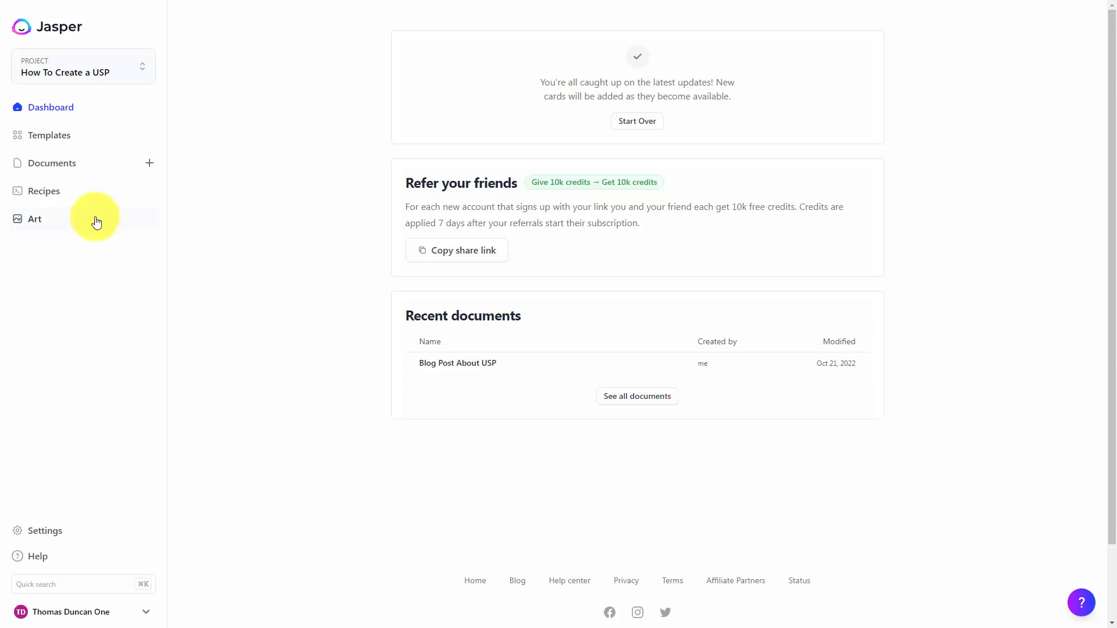
{"action": "mouse_move", "coordinate": [149, 231]}
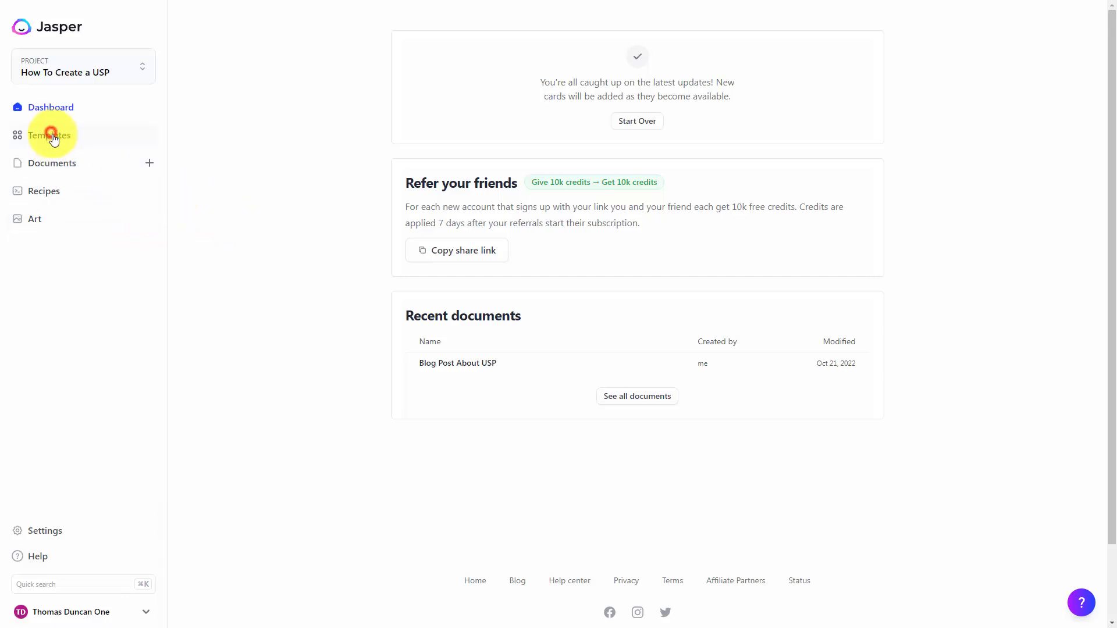
Browse the Ads, Blog, Ecommerce and Frameworks template categories, then open the Commands template
{"action": "left_click", "coordinate": [50, 136]}
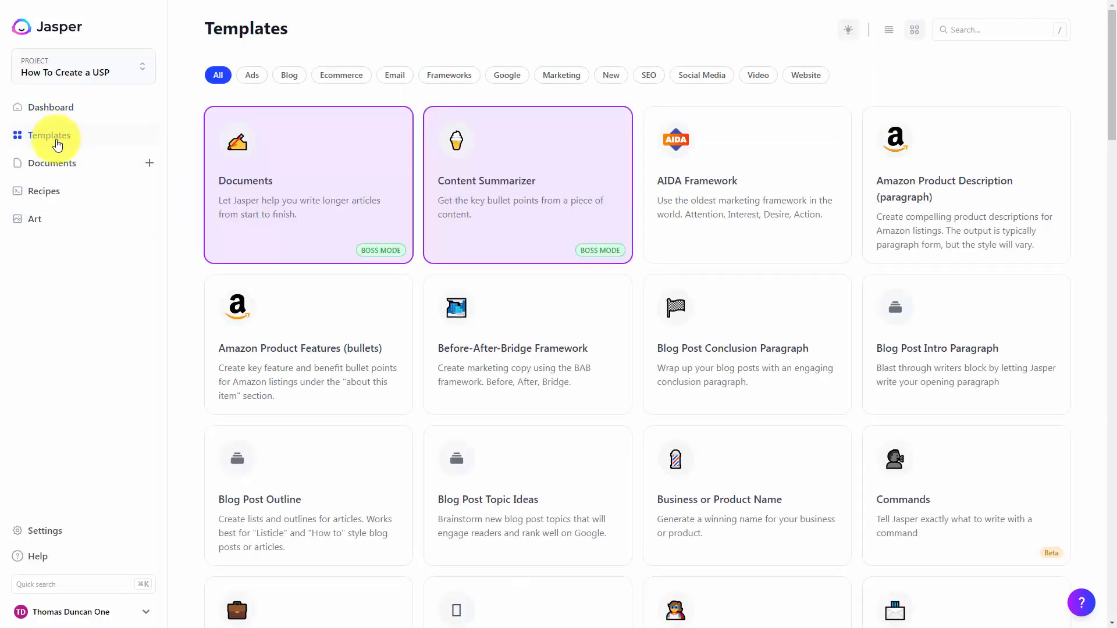
{"action": "mouse_move", "coordinate": [251, 75]}
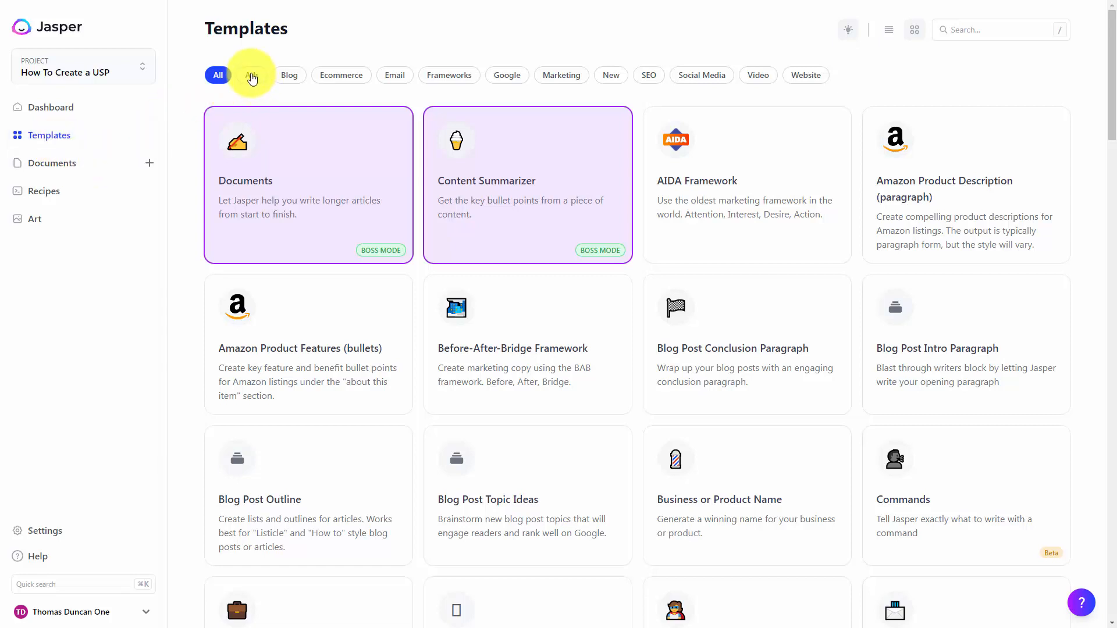
{"action": "left_click", "coordinate": [250, 75]}
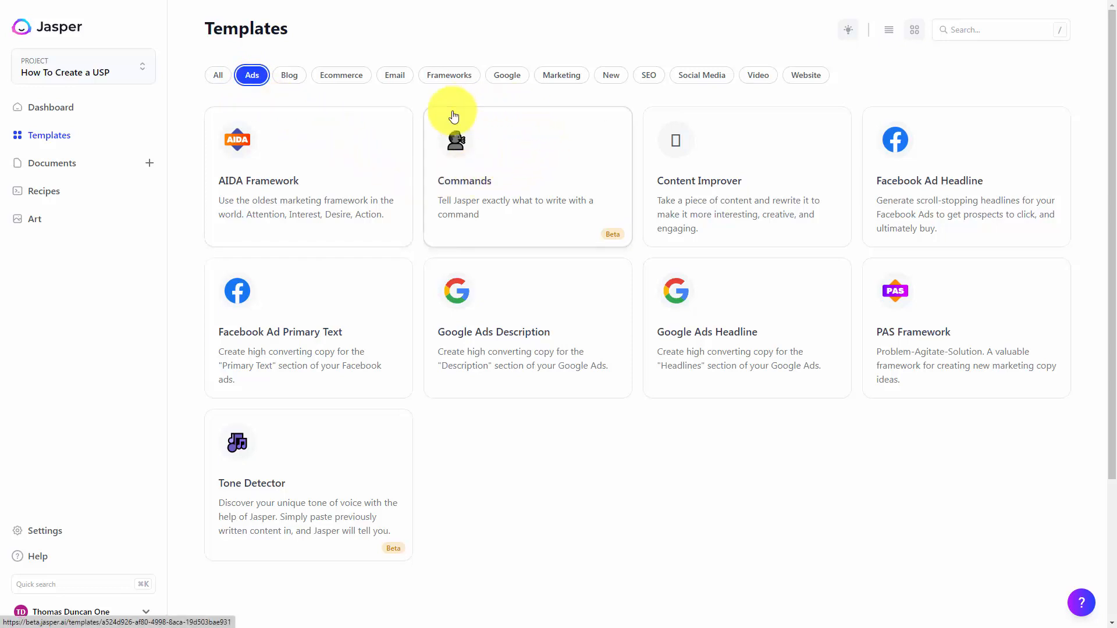
{"action": "mouse_move", "coordinate": [419, 149]}
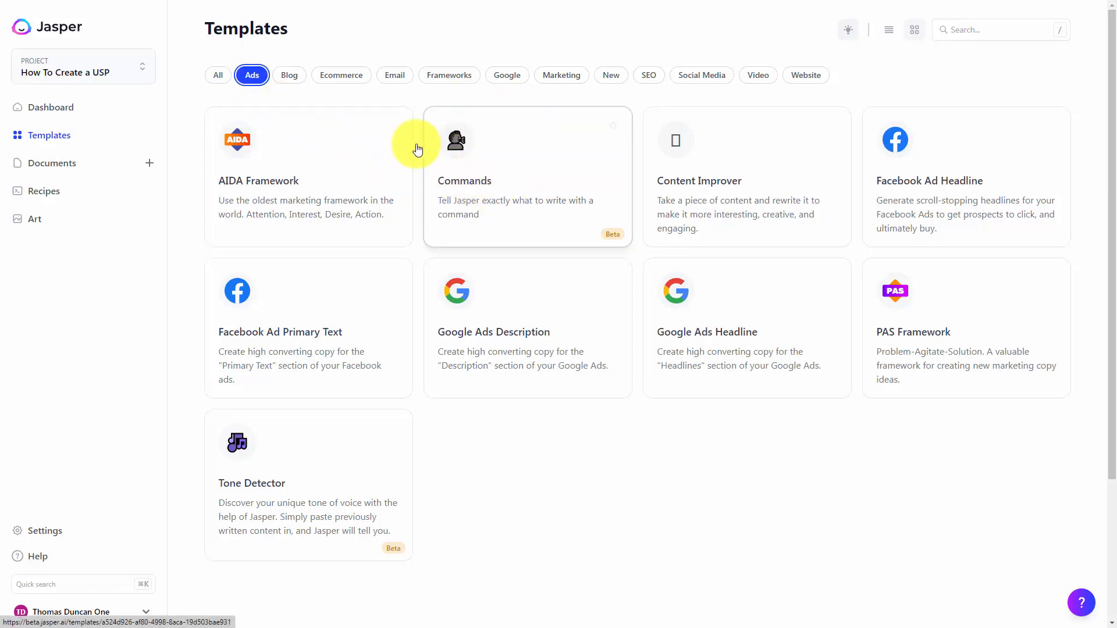
{"action": "left_click", "coordinate": [288, 75]}
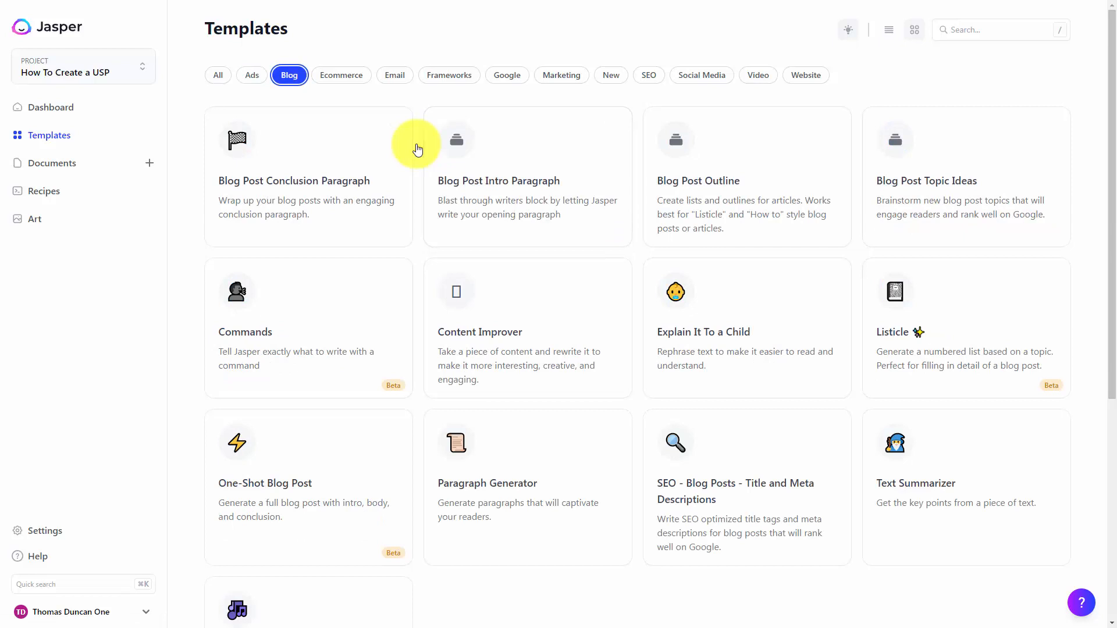
{"action": "left_click", "coordinate": [341, 75]}
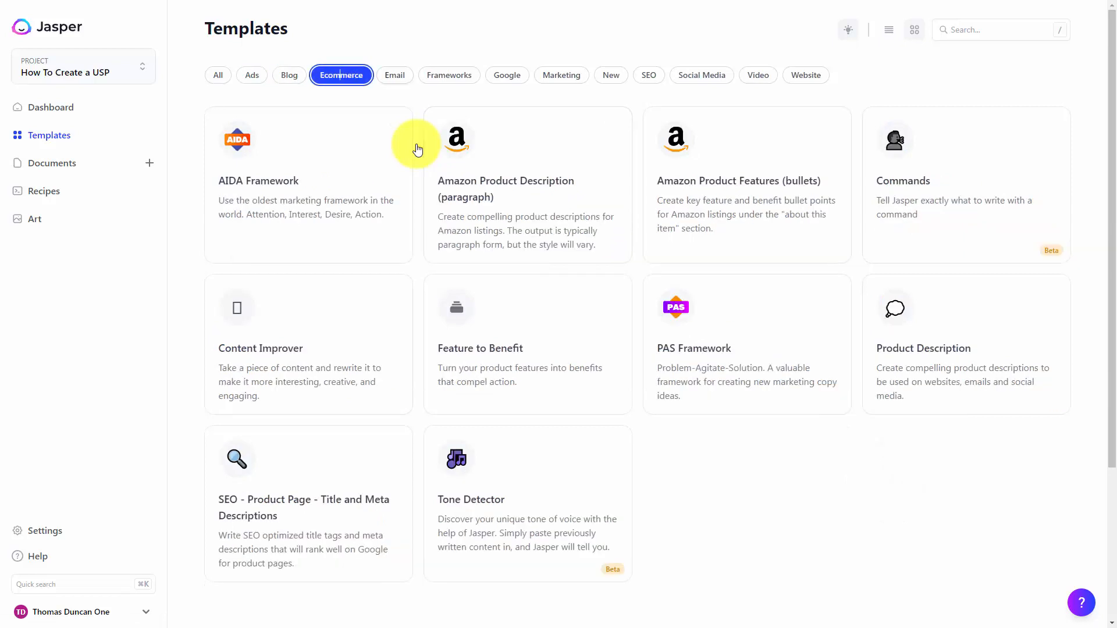
{"action": "left_click", "coordinate": [449, 75]}
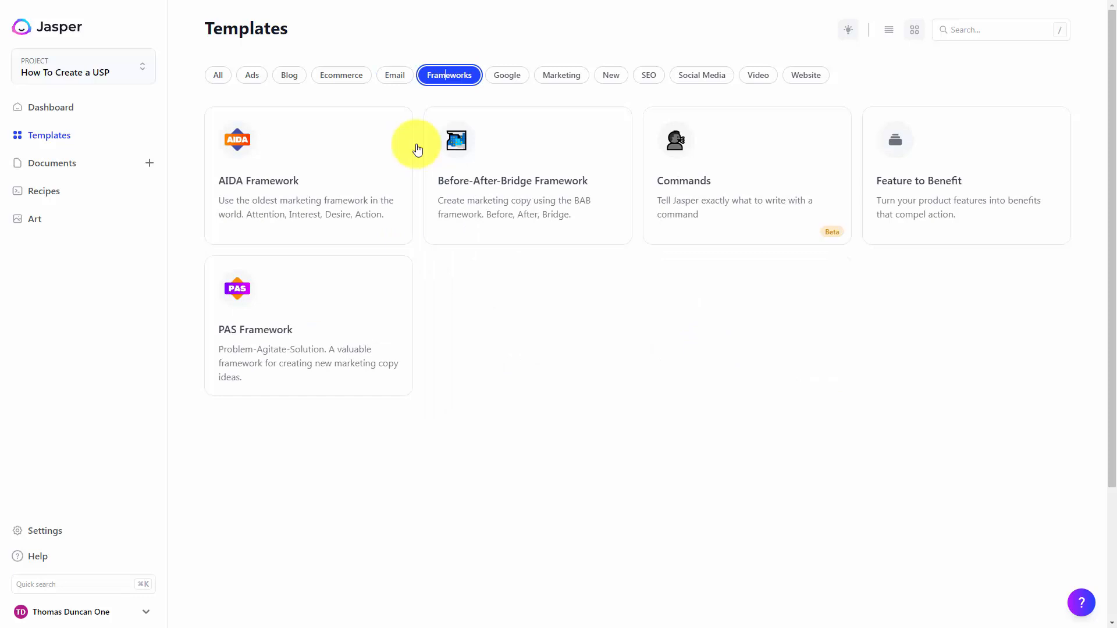
{"action": "left_click", "coordinate": [251, 75]}
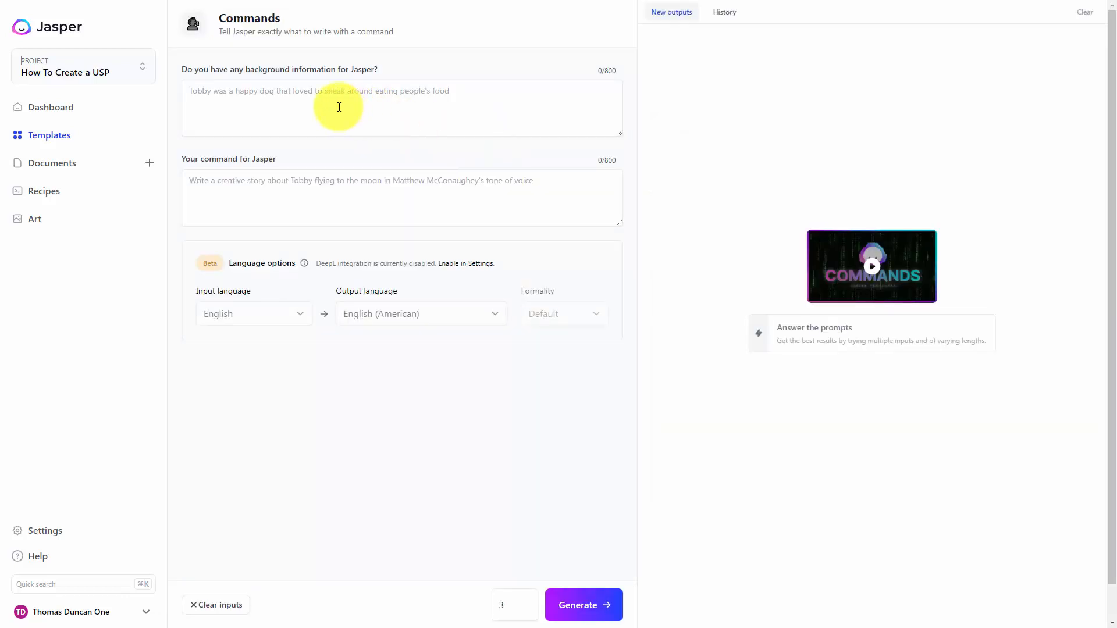
{"action": "mouse_move", "coordinate": [330, 104]}
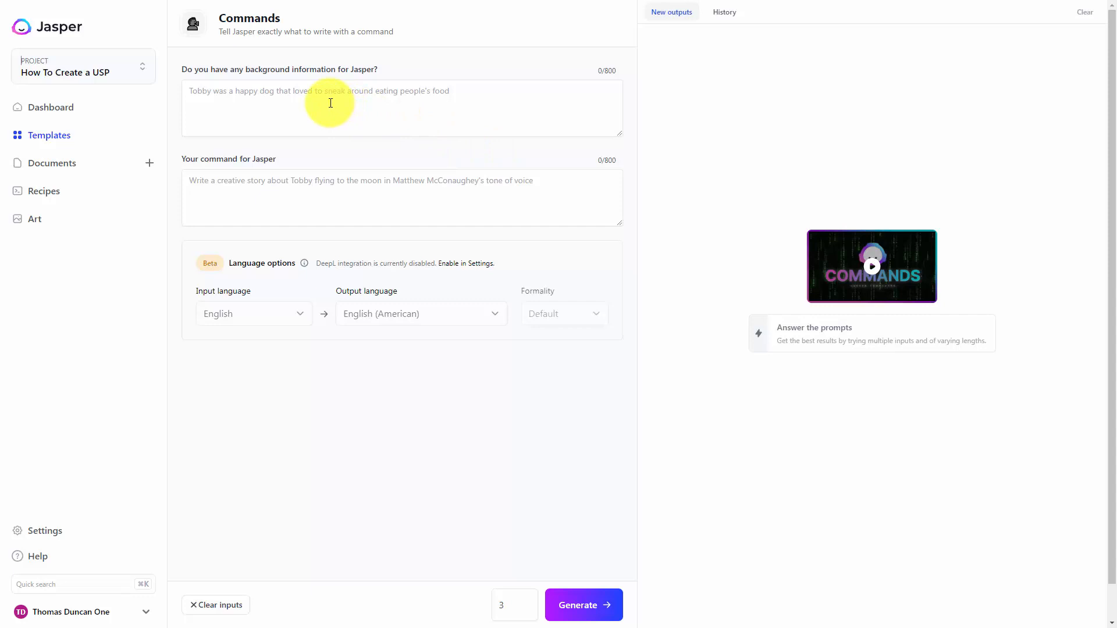
{"action": "mouse_move", "coordinate": [590, 70]}
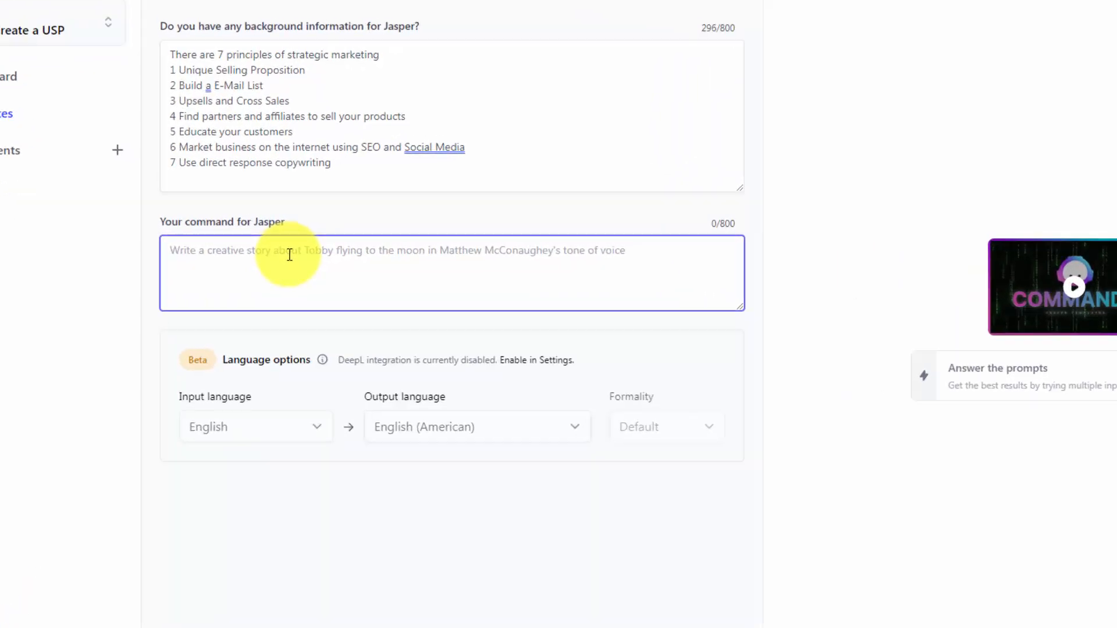
Enter the command 'write a 500 word blog post on how to market an online business strategically' and generate 3 outputs
{"action": "type", "text": "write a 500 word blog post on how to market an online business strategically"}
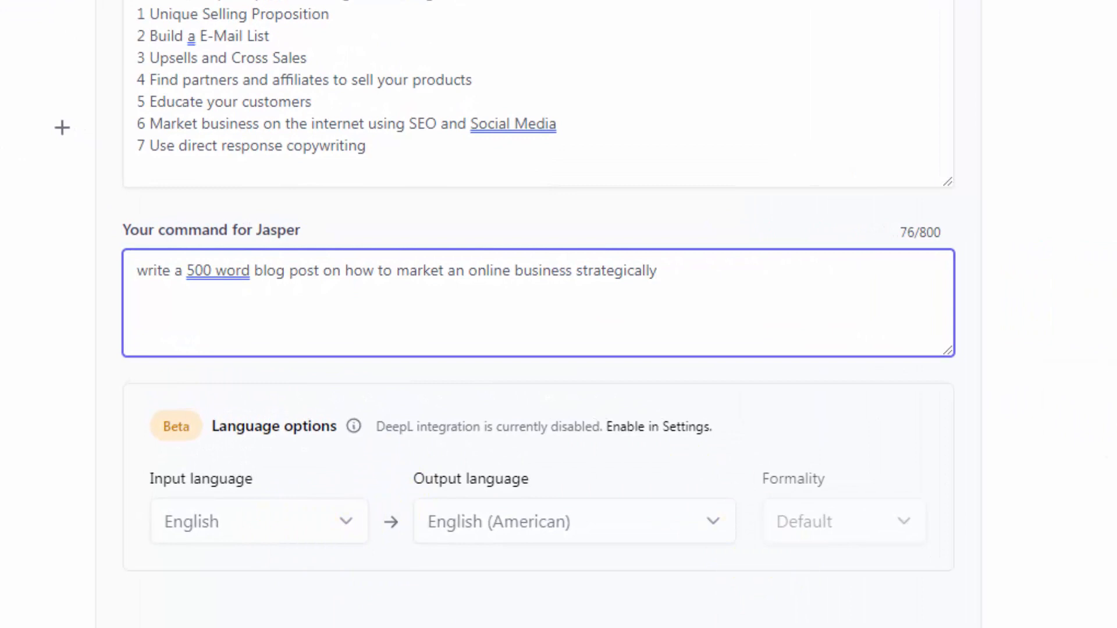
{"action": "scroll", "scroll_direction": "down", "scroll_amount": 3}
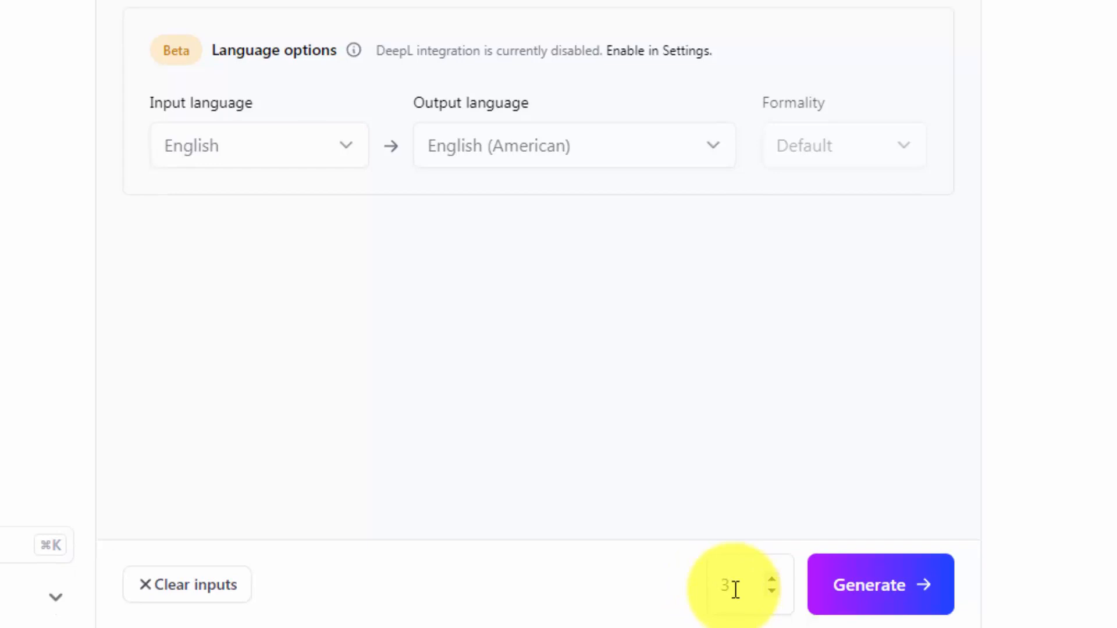
{"action": "mouse_move", "coordinate": [325, 610]}
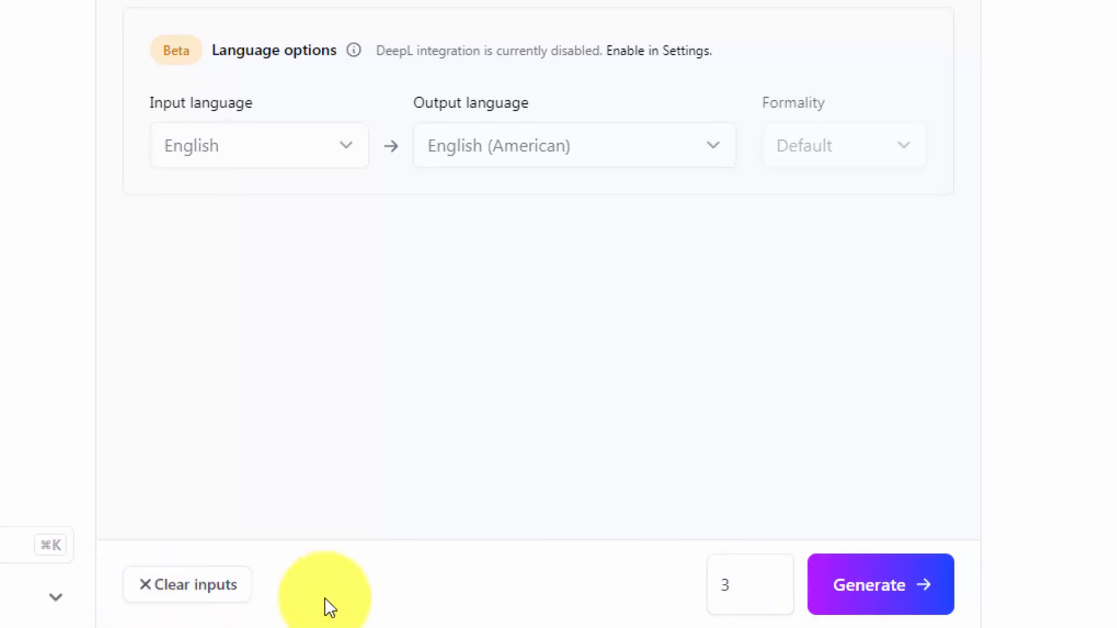
{"action": "mouse_move", "coordinate": [873, 594]}
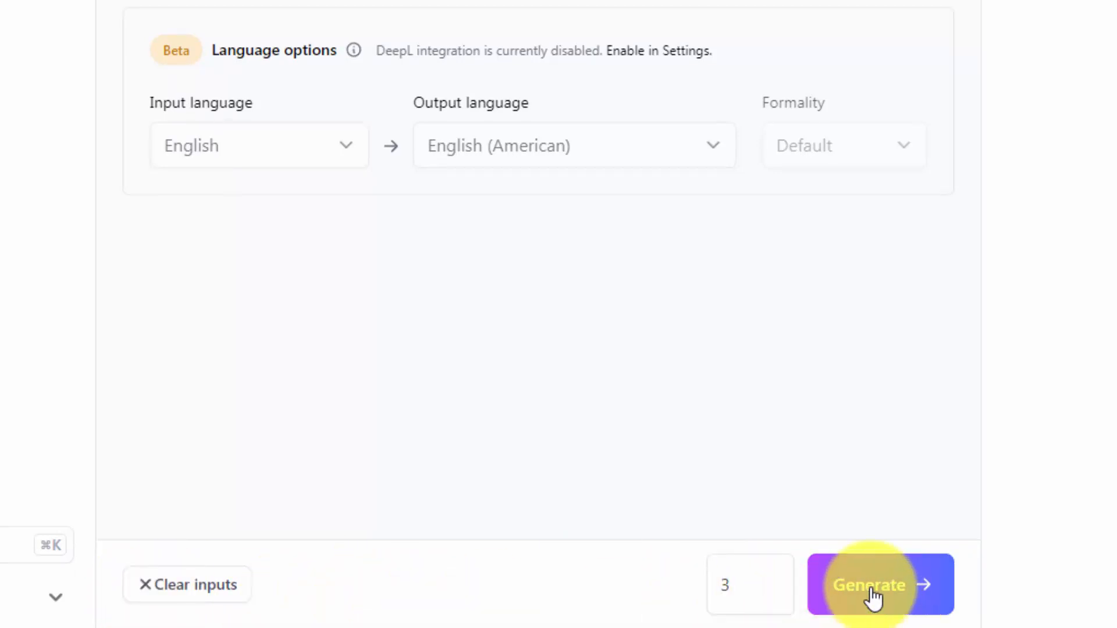
{"action": "left_click", "coordinate": [881, 584]}
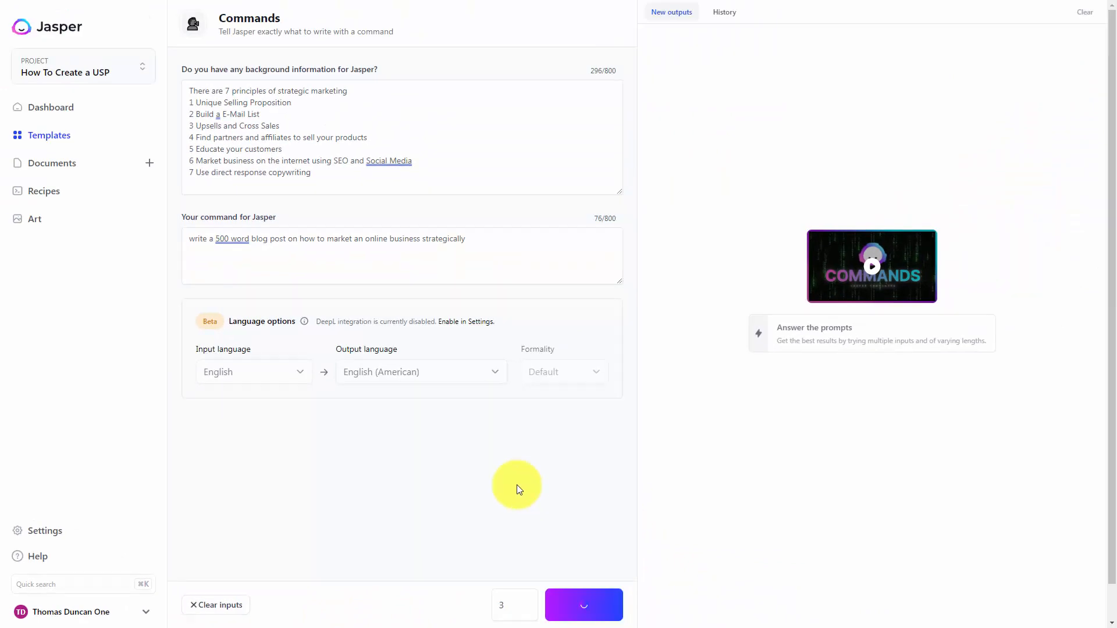
{"action": "mouse_move", "coordinate": [516, 510]}
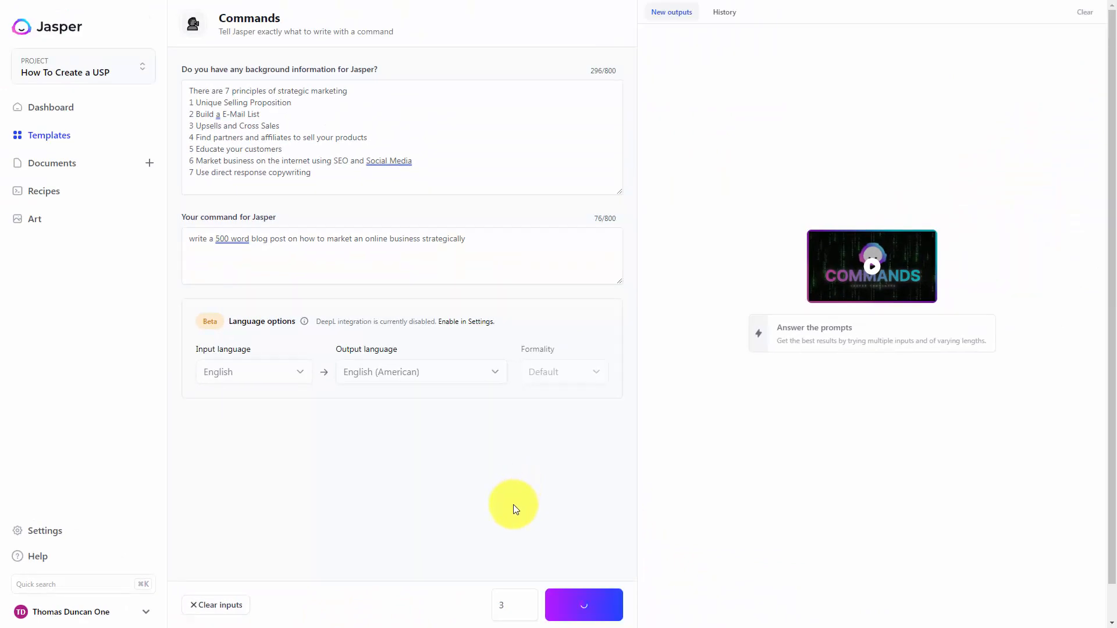
{"action": "left_click", "coordinate": [584, 605]}
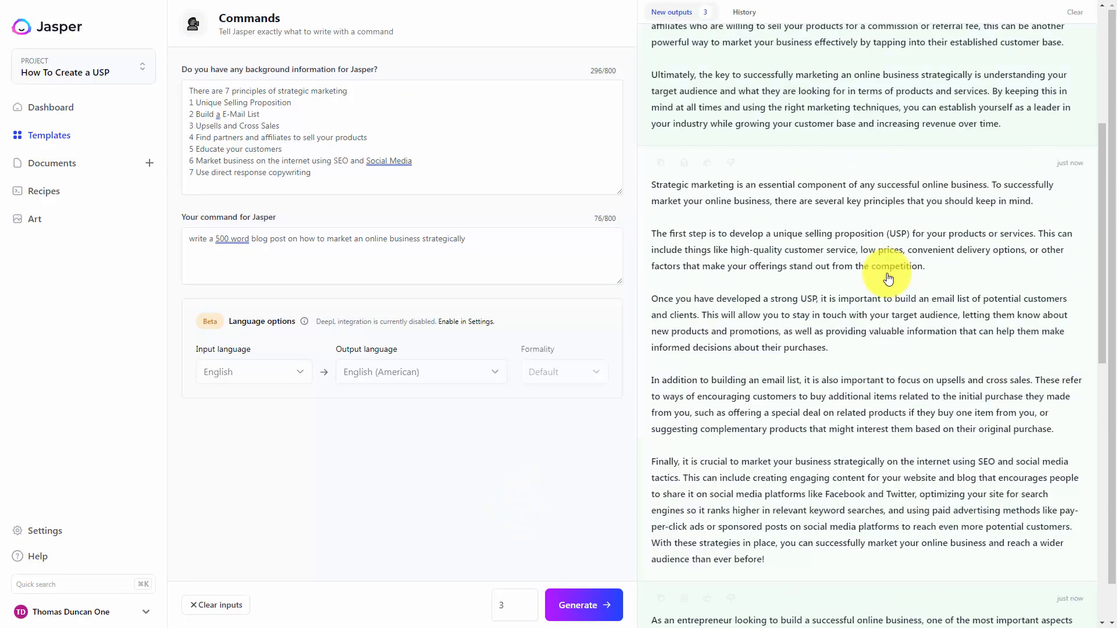
{"action": "scroll", "scroll_direction": "down", "scroll_amount": 3}
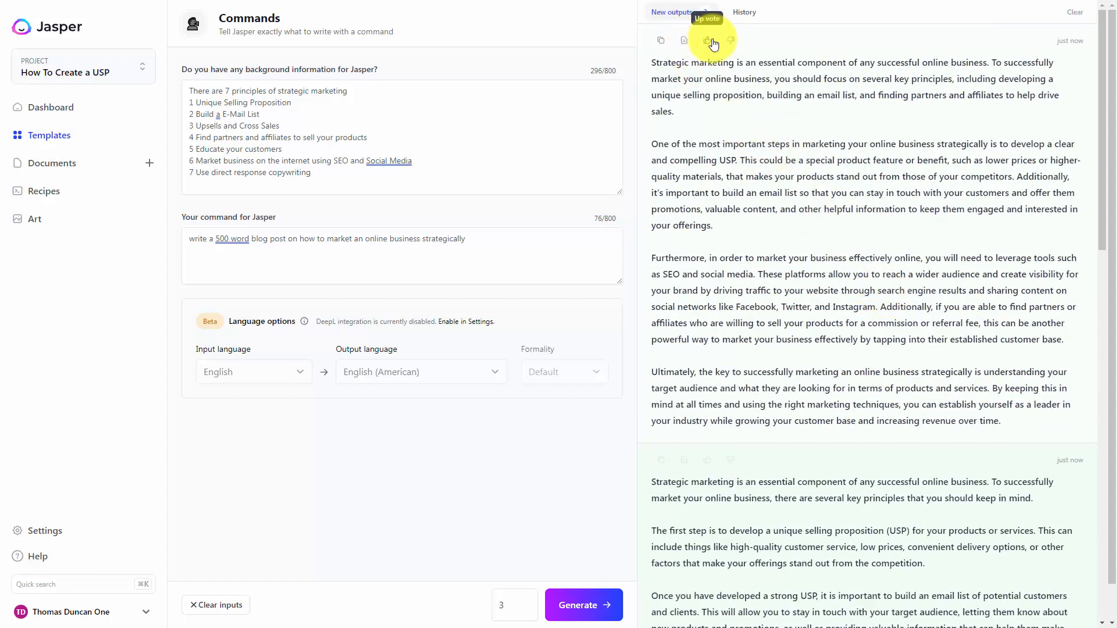
Upvote the top generated blog post and copy its text to the clipboard
{"action": "left_click", "coordinate": [707, 41]}
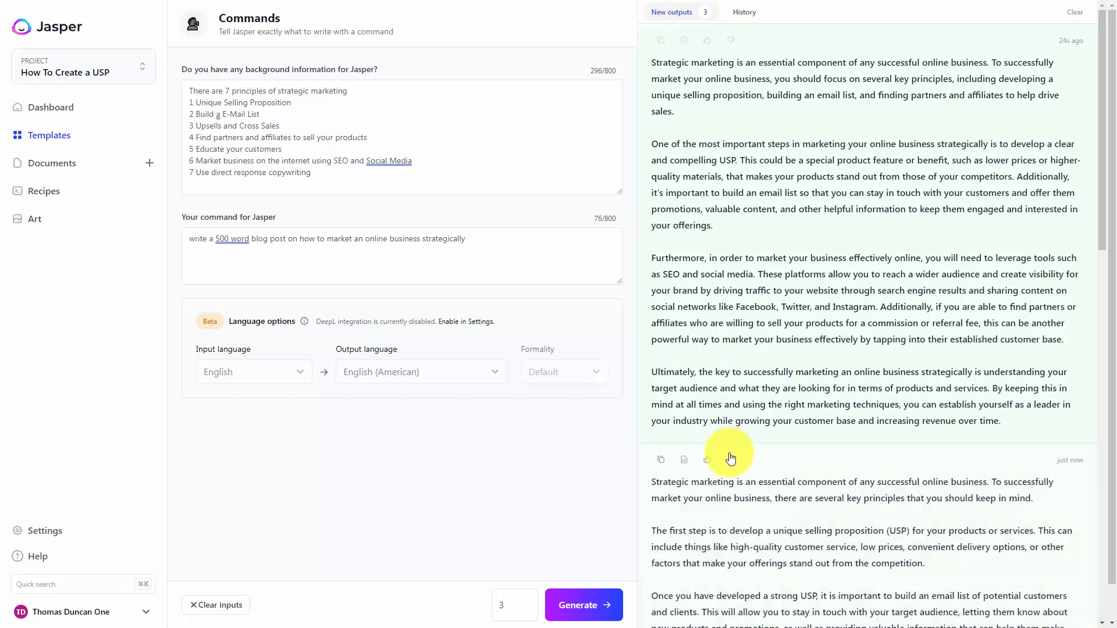
{"action": "mouse_move", "coordinate": [642, 42]}
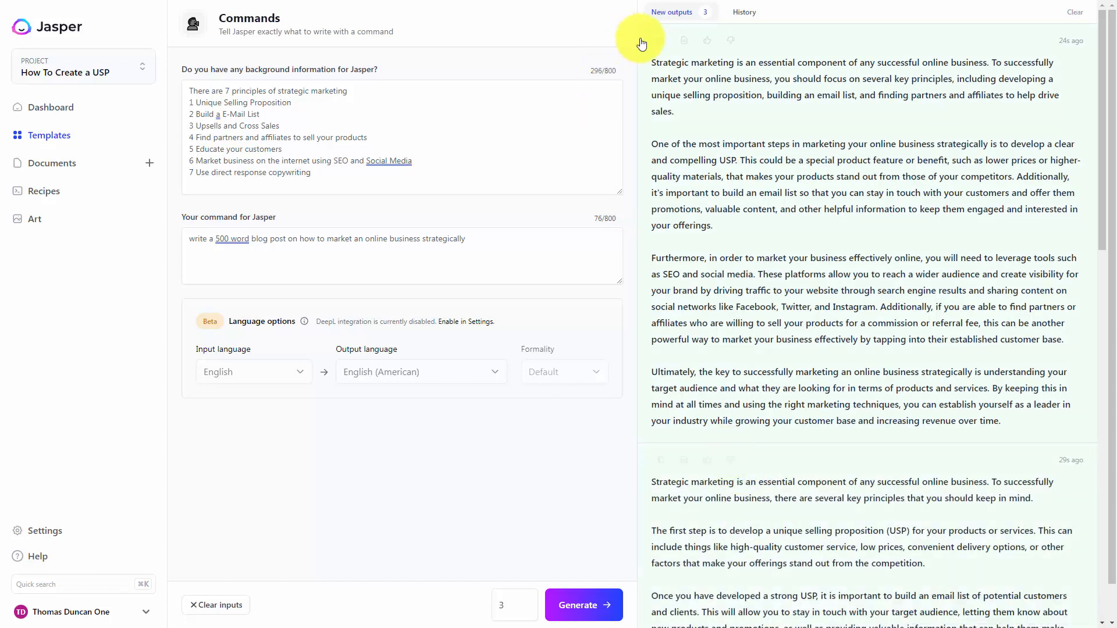
{"action": "left_click", "coordinate": [660, 40]}
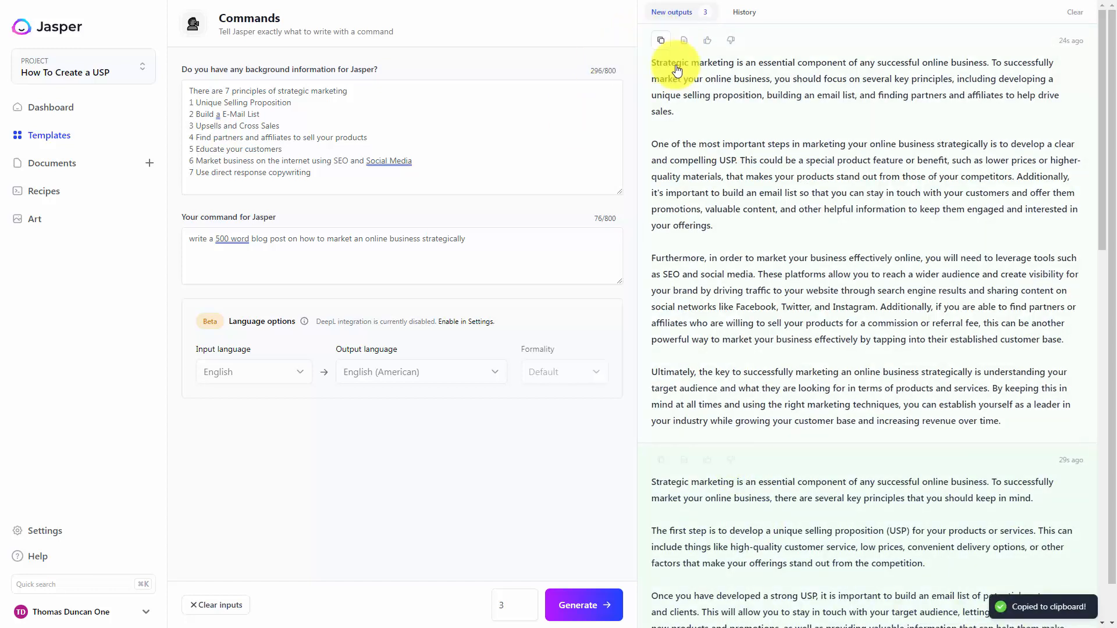